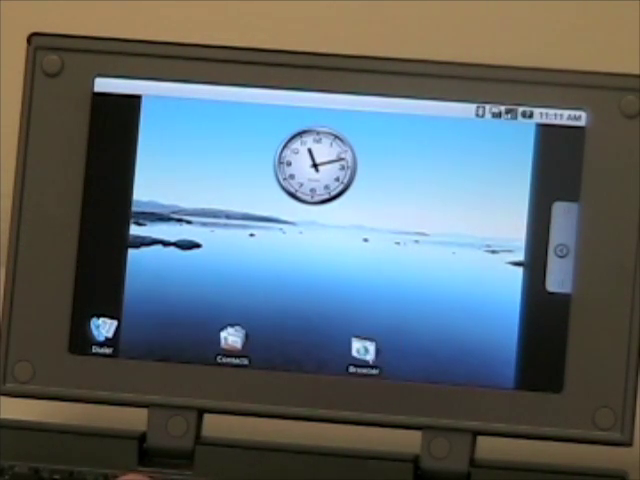
# Launch Android Browser and switch the Google homepage from Mobile to the Classic layout.
pyautogui.click(365, 355)
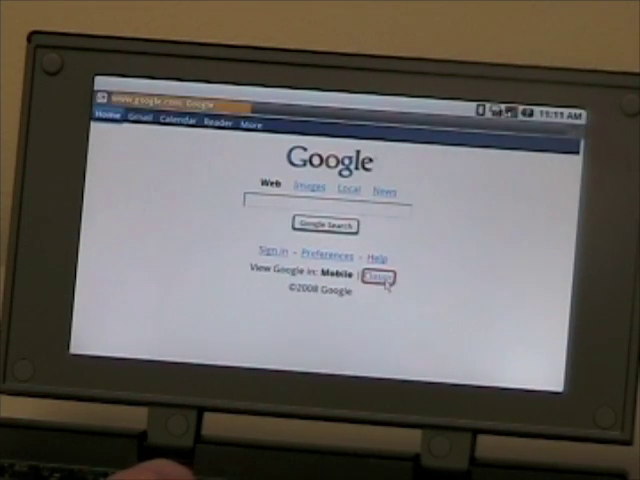
pyautogui.click(385, 278)
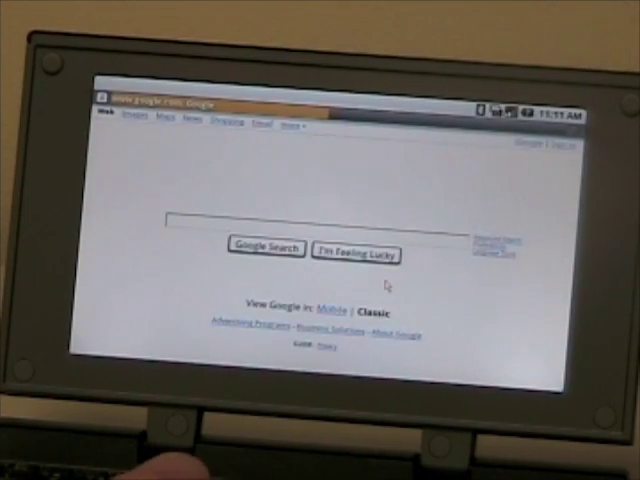